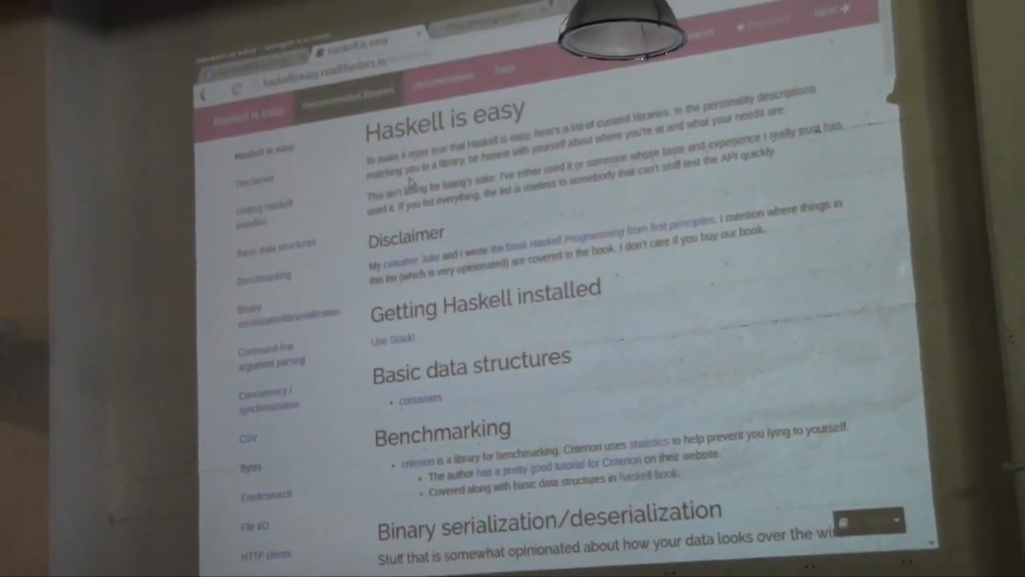
# Scroll the megaparsec Hackage page down through versions, dependencies and home page details
pyautogui.scroll(-3)
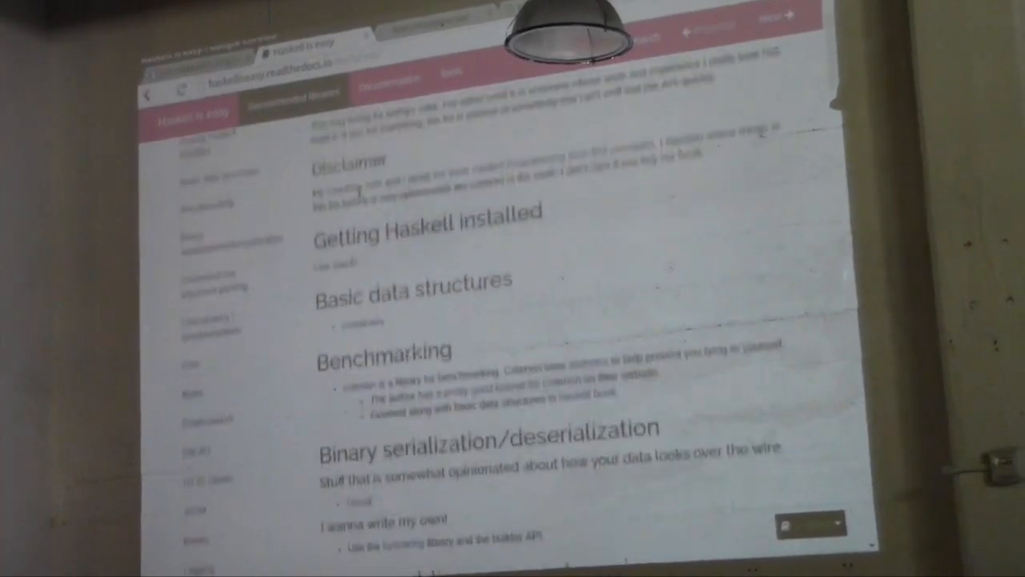
pyautogui.scroll(-3)
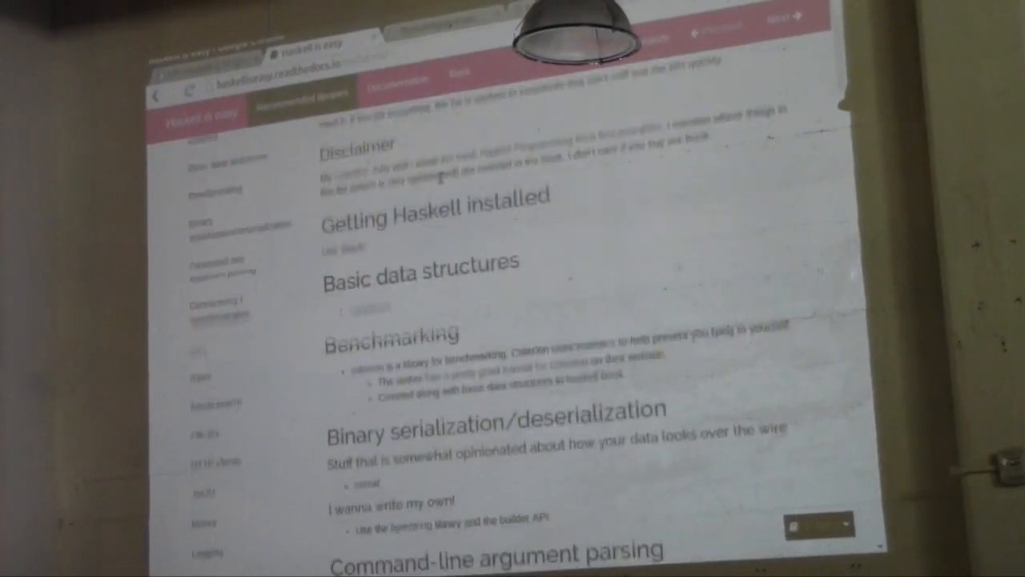
pyautogui.scroll(-3)
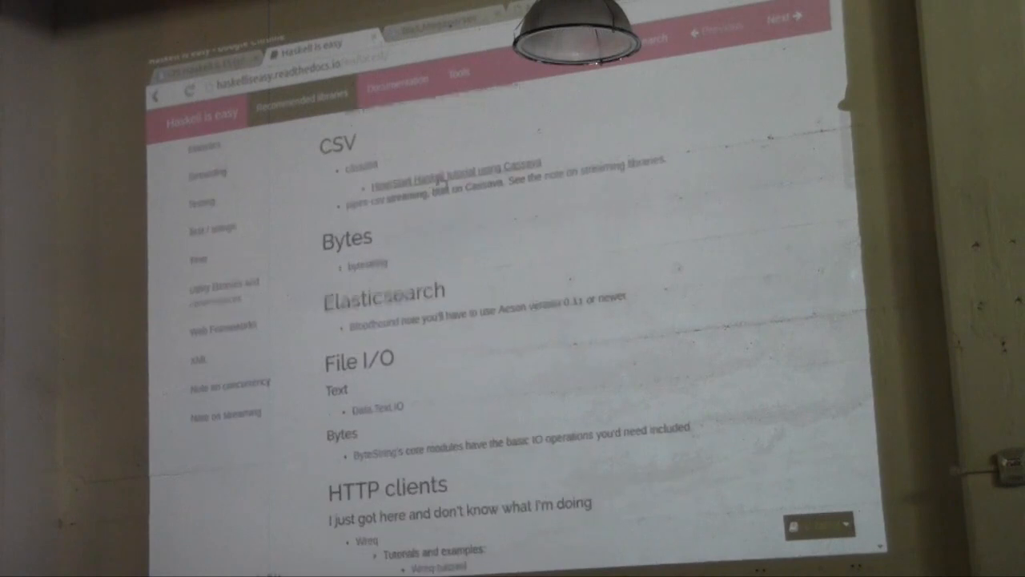
pyautogui.scroll(-3)
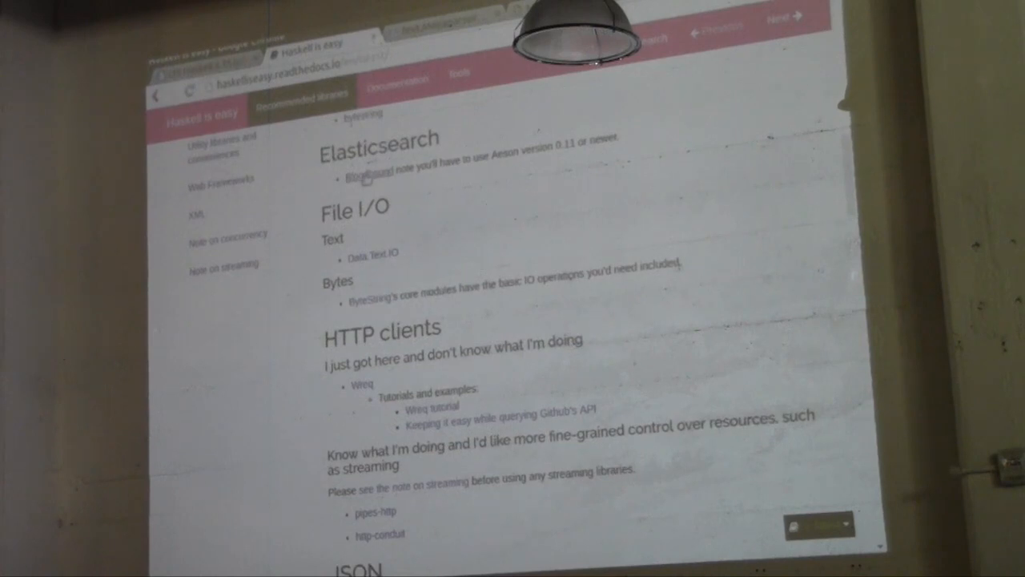
pyautogui.scroll(3)
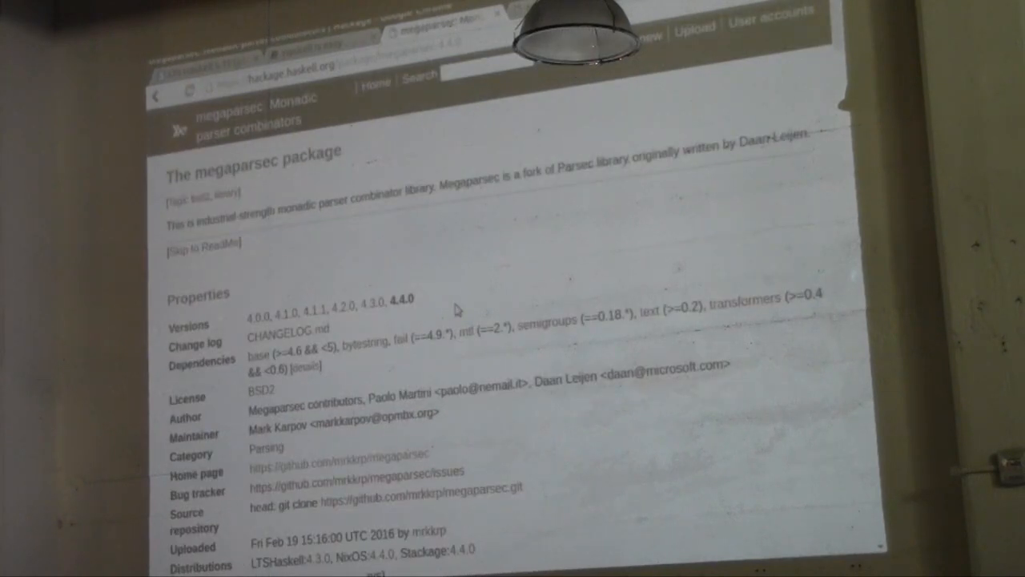
pyautogui.moveTo(443, 276)
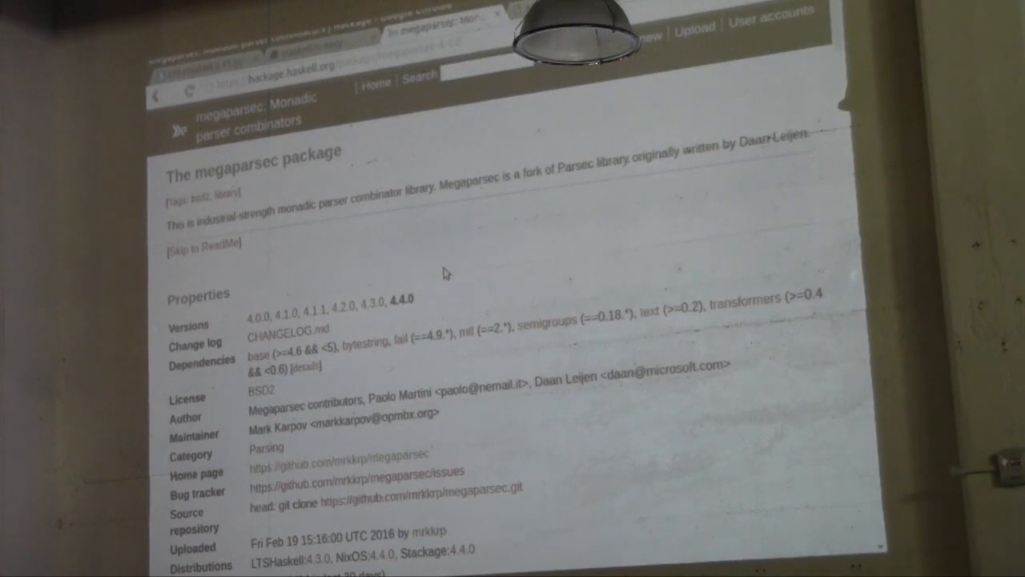
pyautogui.moveTo(420, 410)
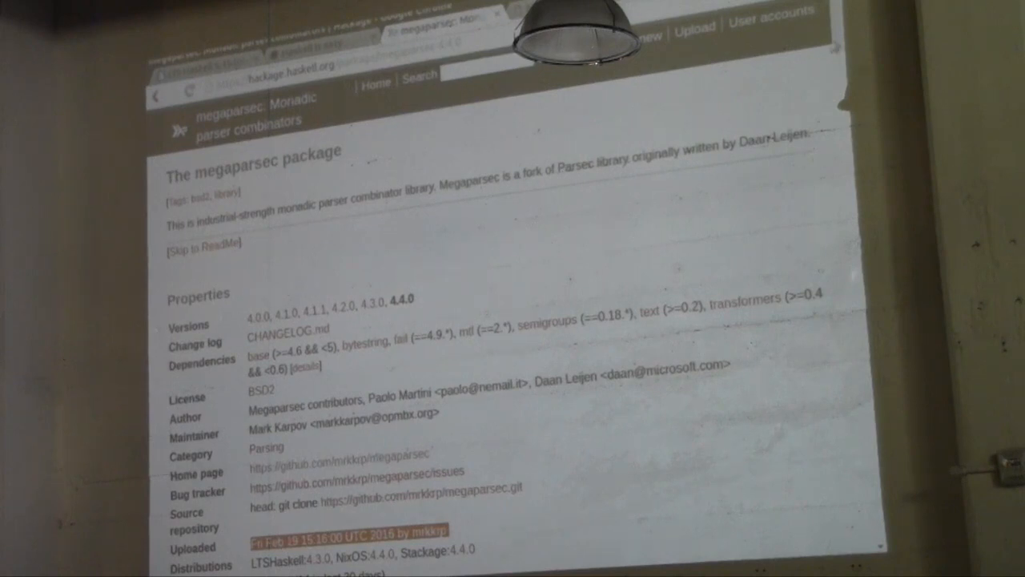
pyautogui.scroll(-3)
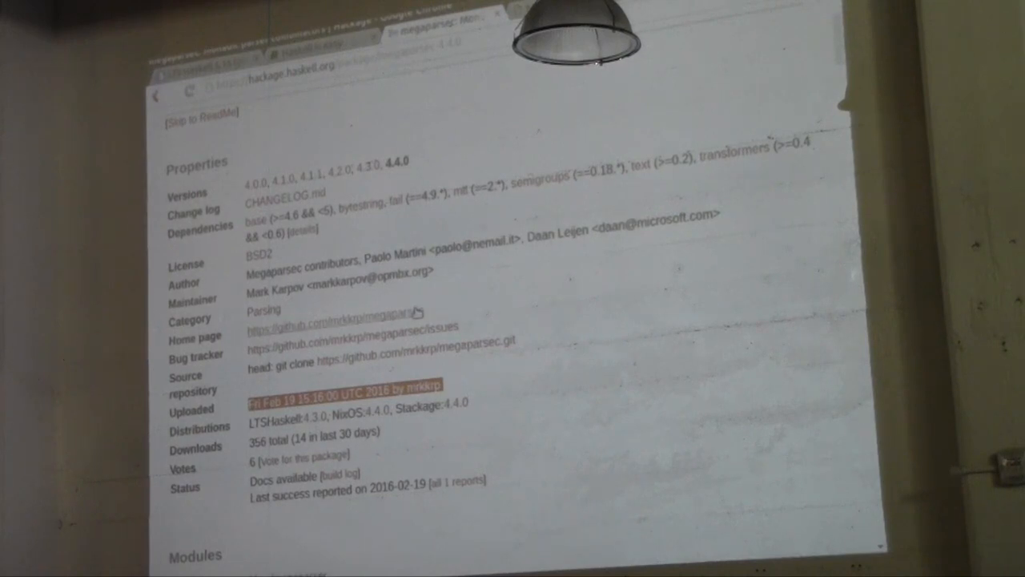
pyautogui.moveTo(452, 290)
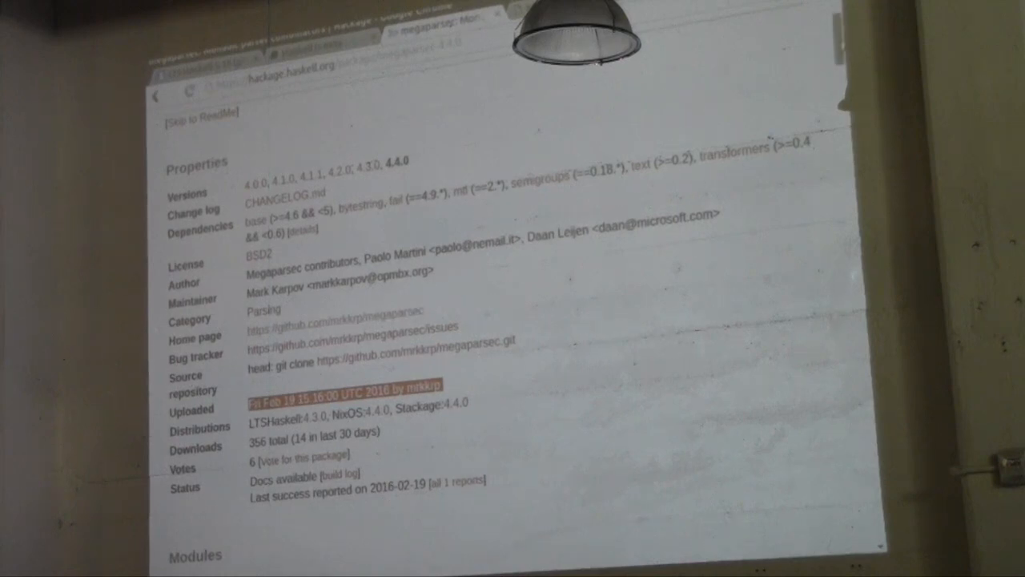
pyautogui.scroll(-3)
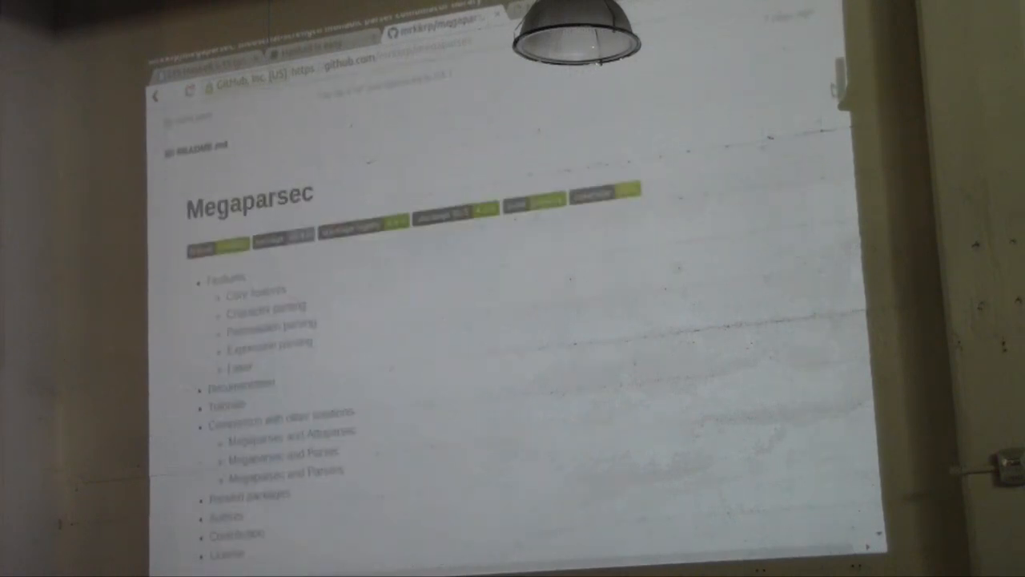
# Scroll the Megaparsec GitHub README down to its License section
pyautogui.scroll(-3)
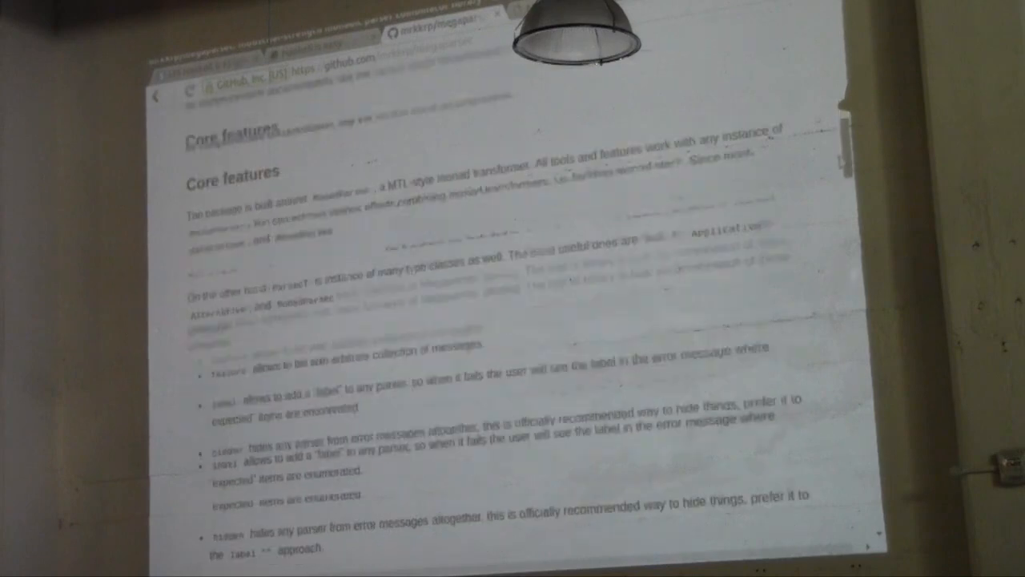
pyautogui.scroll(-3)
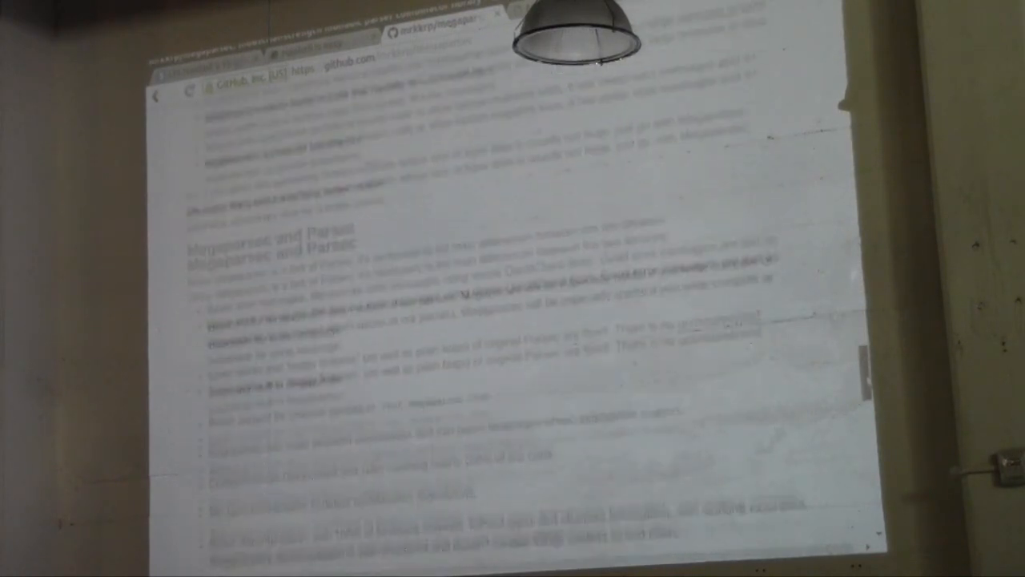
pyautogui.scroll(-3)
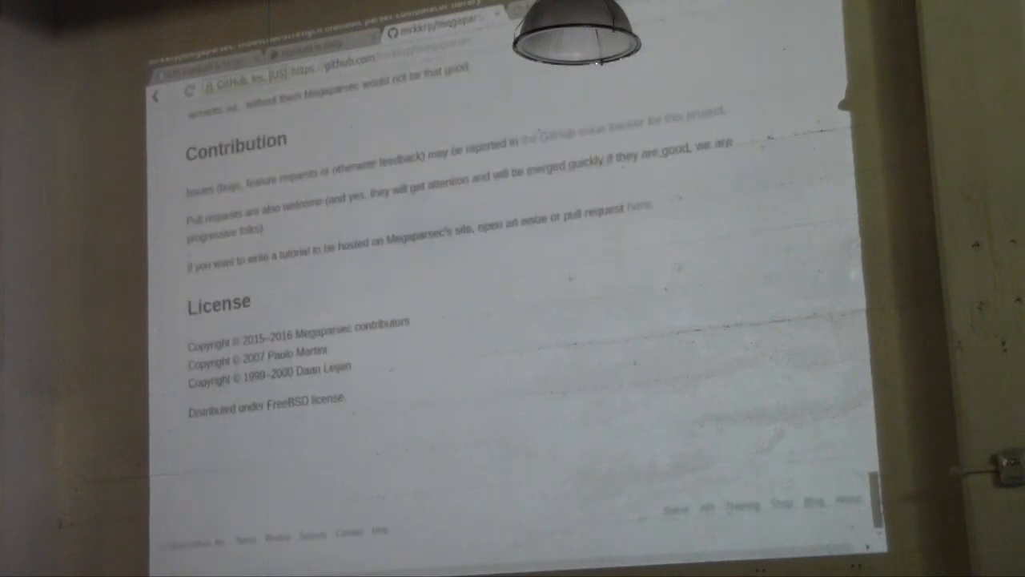
pyautogui.scroll(3)
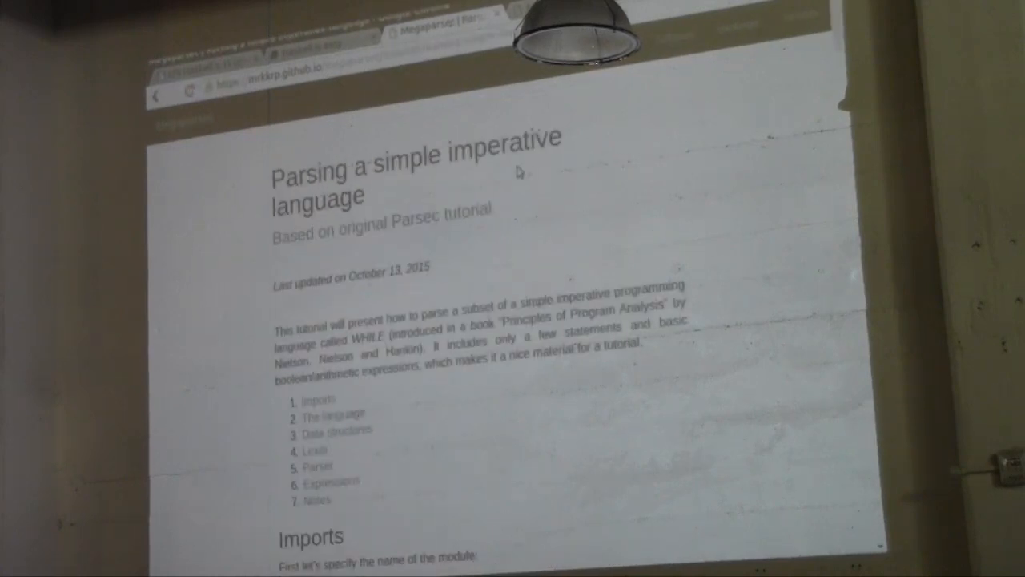
# Scroll the imperative-language tutorial down to its Imports code block
pyautogui.scroll(-3)
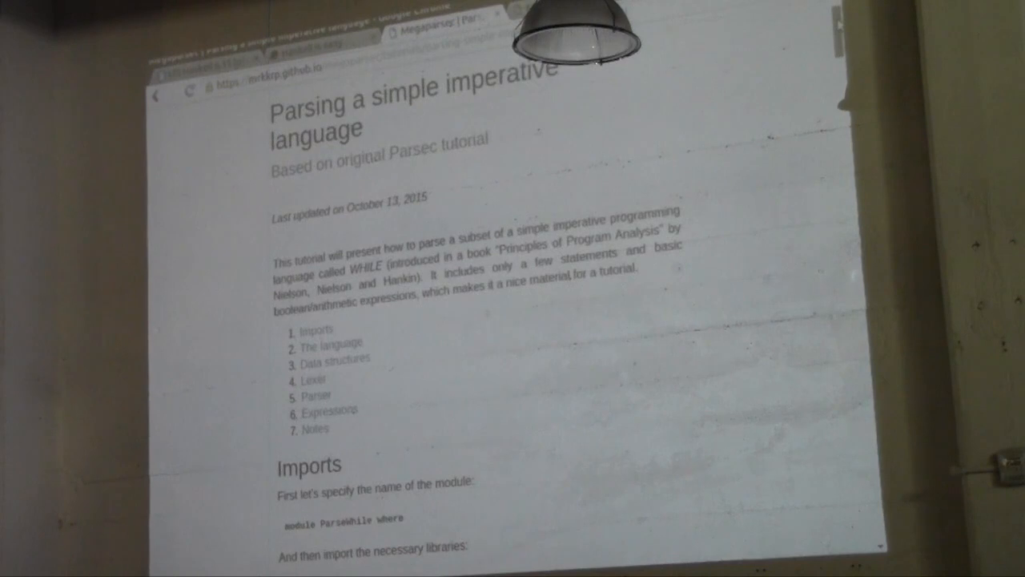
pyautogui.scroll(-3)
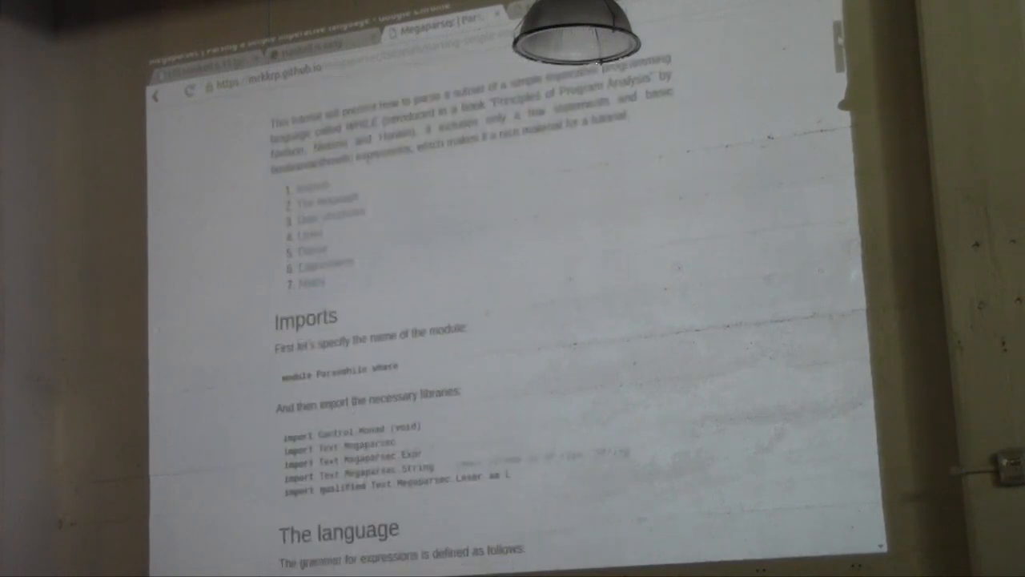
pyautogui.scroll(-3)
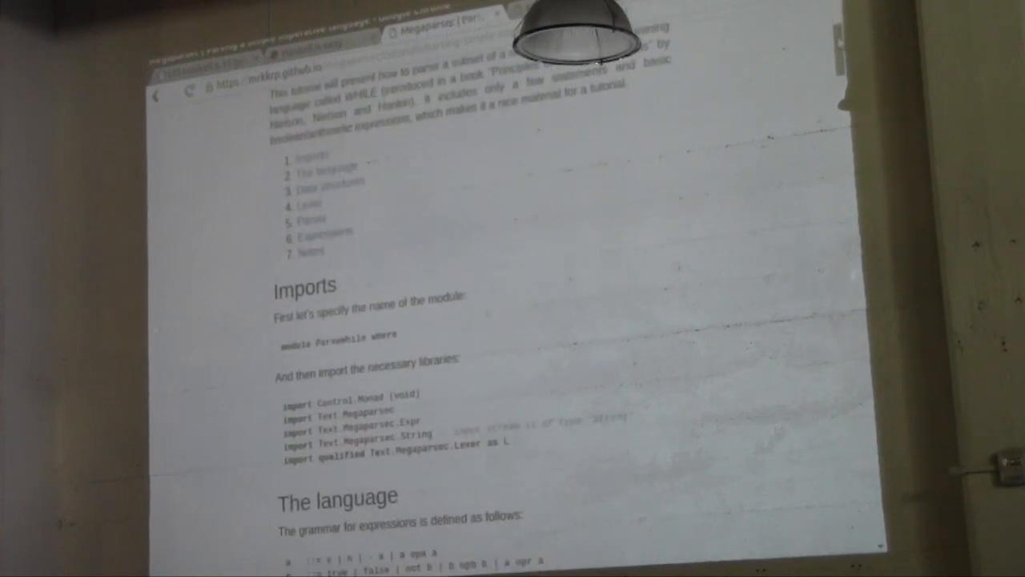
pyautogui.scroll(-3)
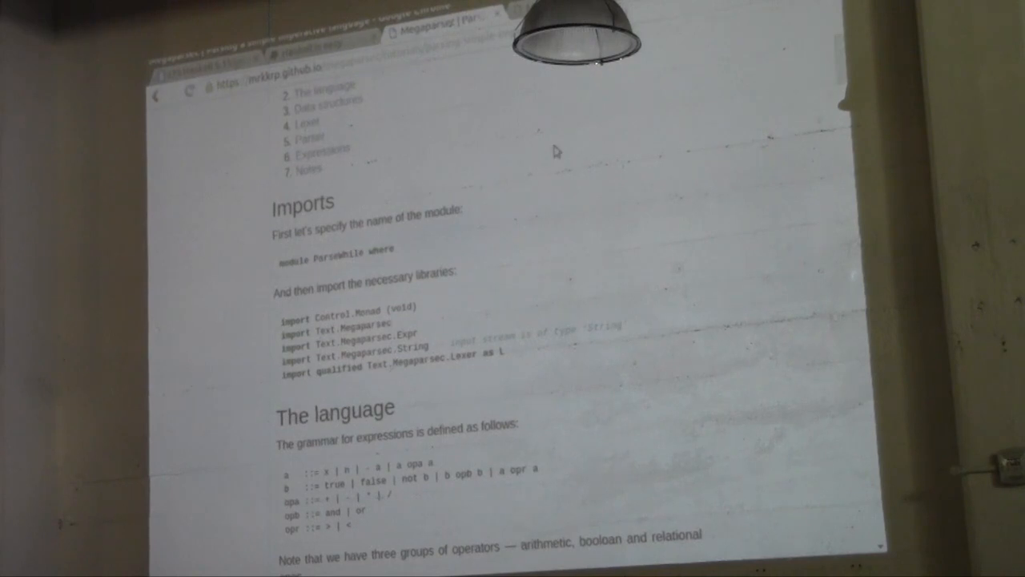
pyautogui.moveTo(602, 109)
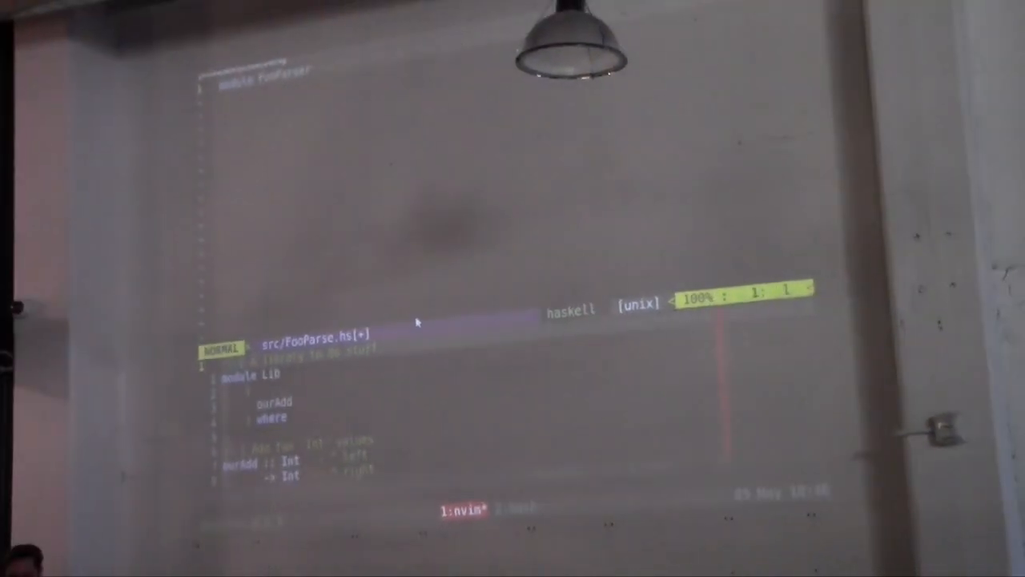
# Append ' where' to the module FooParser line and add blank lines below it
pyautogui.press('i')
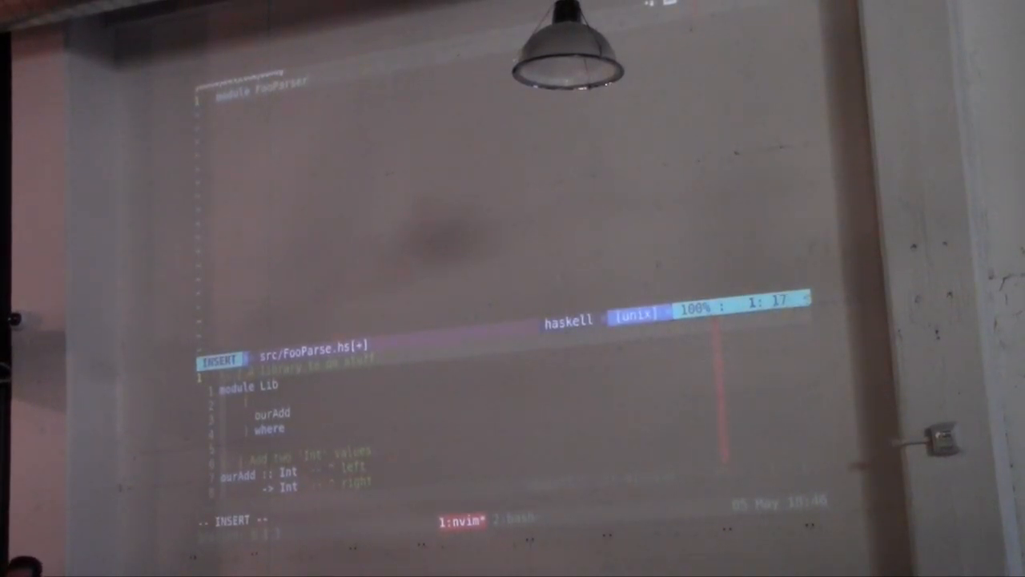
pyautogui.press('Escape')
pyautogui.write(' ( ) where')
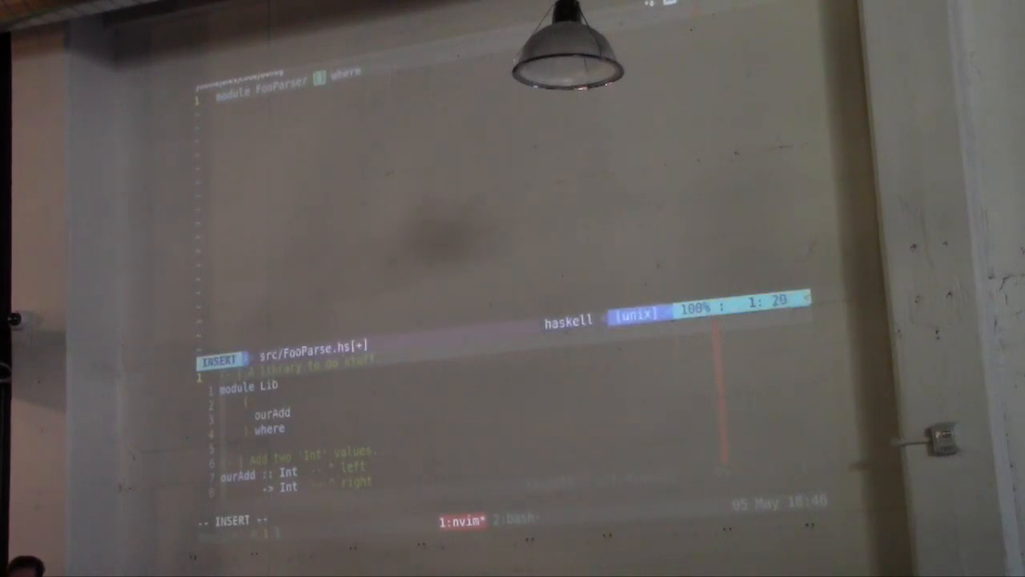
pyautogui.press('Escape')
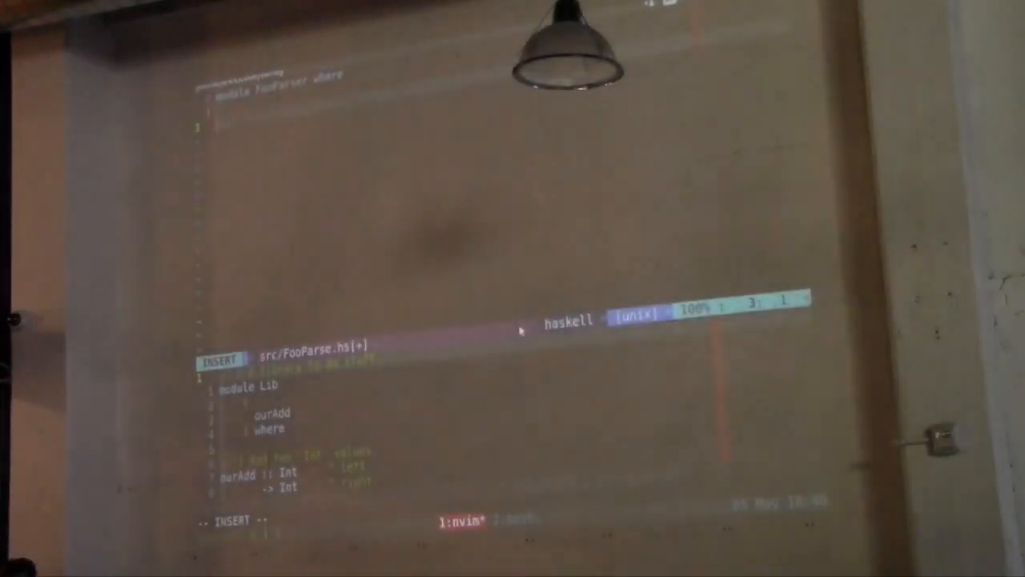
pyautogui.press('Escape')
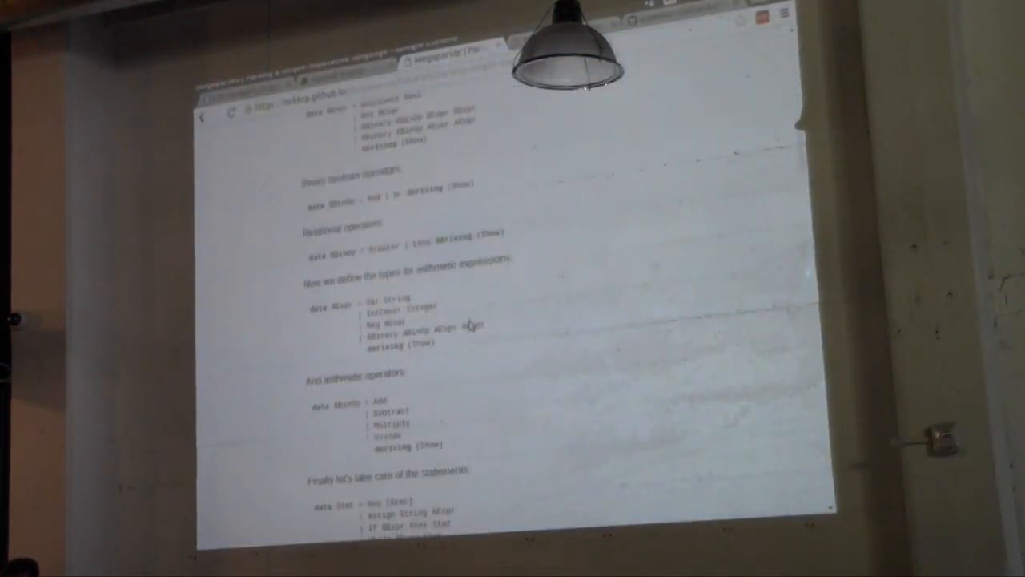
# Scroll the tutorial past the statement data types to the Lexer section
pyautogui.scroll(-3)
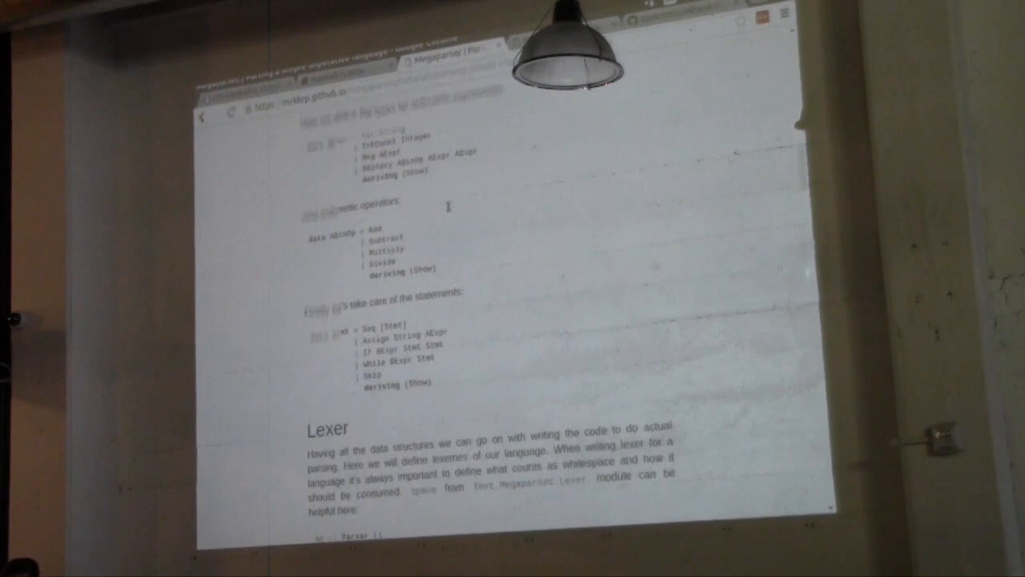
pyautogui.scroll(-3)
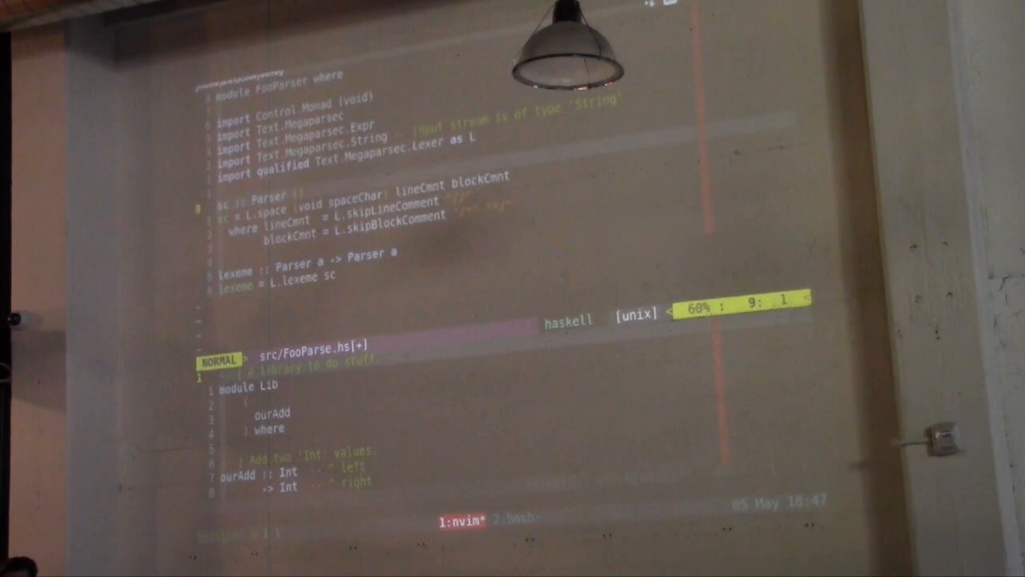
# Rename sc to spaceConsumer and rewrite the signature as parseLexeme :: Parser a -> Parser a
pyautogui.press('i')
pyautogui.write('paceConsumer')
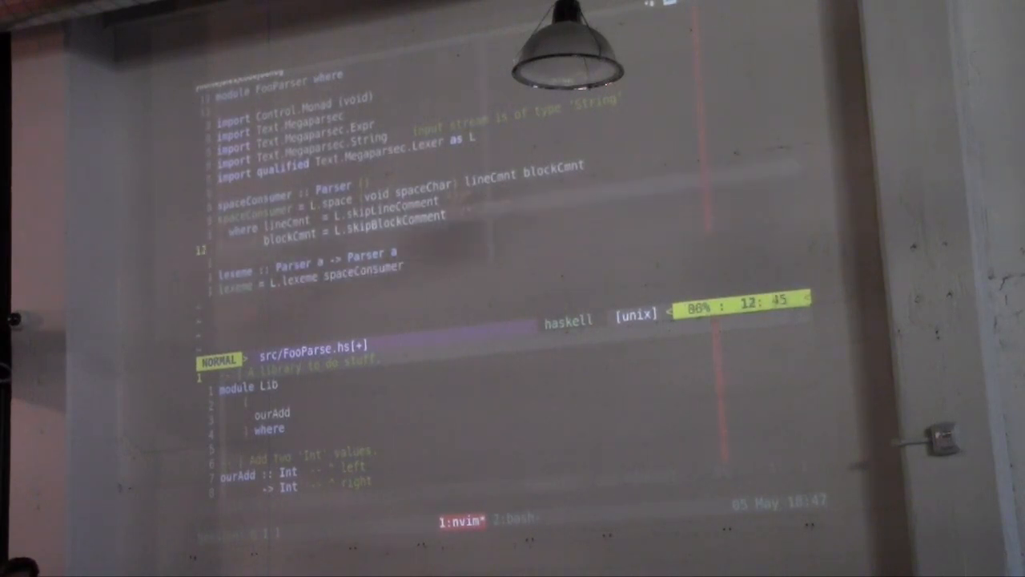
pyautogui.press('i')
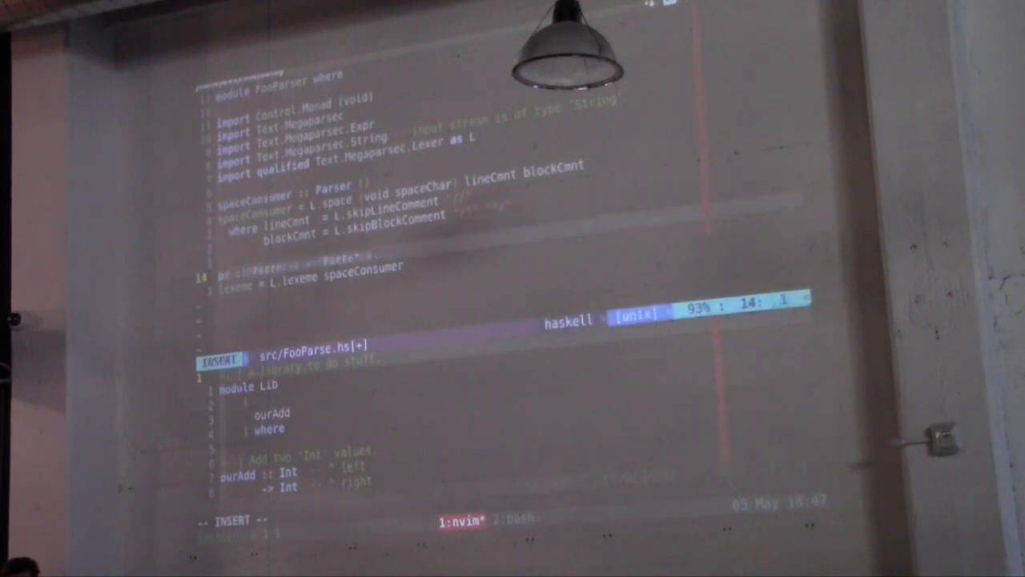
pyautogui.write('parseLexeme :: Parser a -> Parser a')
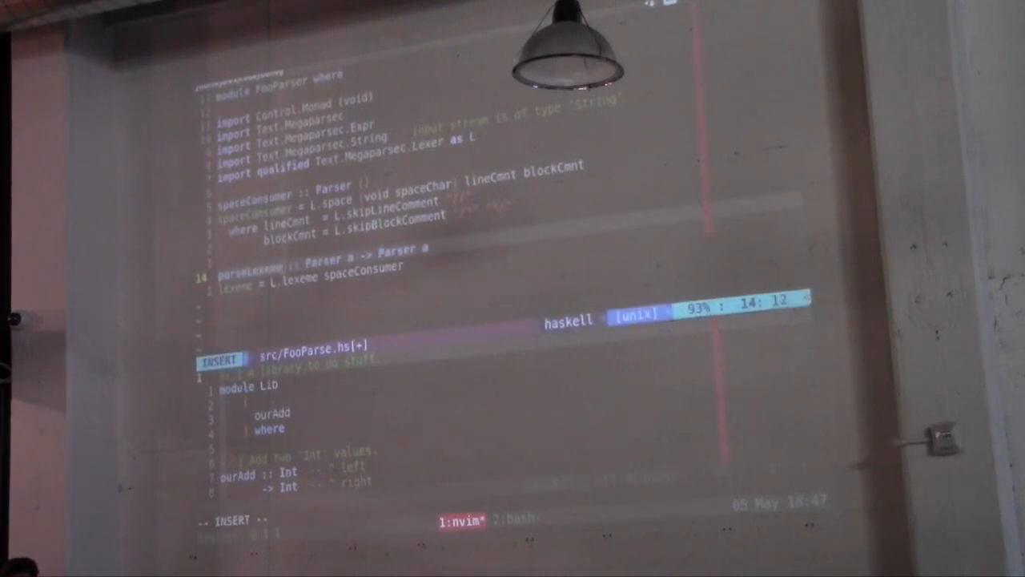
pyautogui.press('Escape')
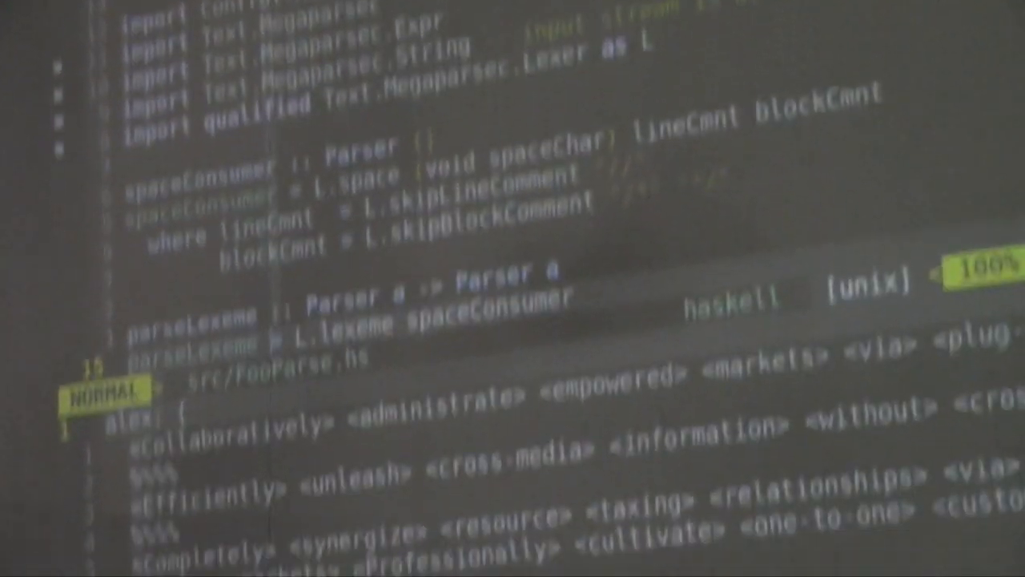
# Show the specs.foo input file in the lower pane beneath FooParse.hs
pyautogui.scroll(-3)
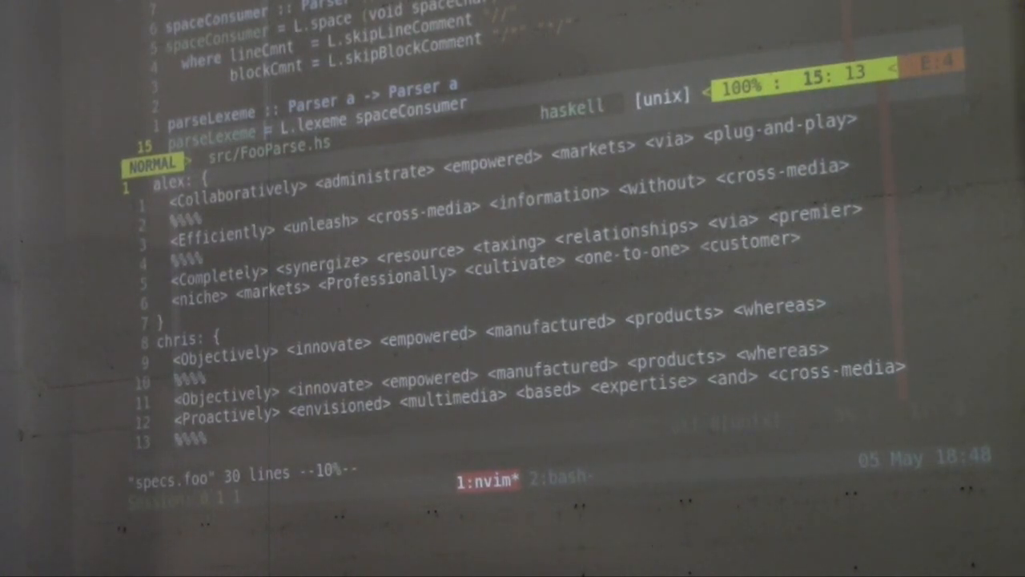
pyautogui.moveTo(445, 384)
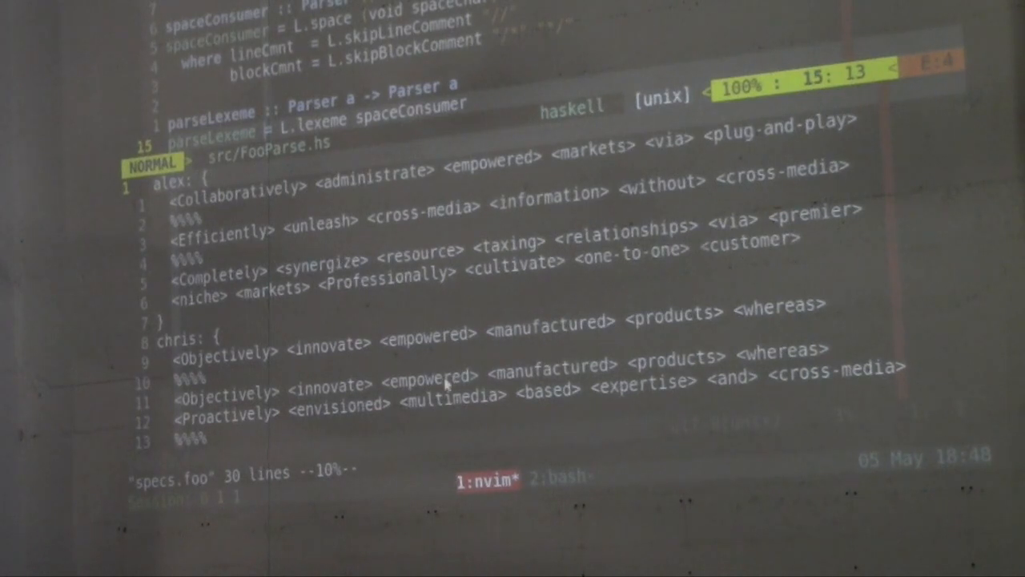